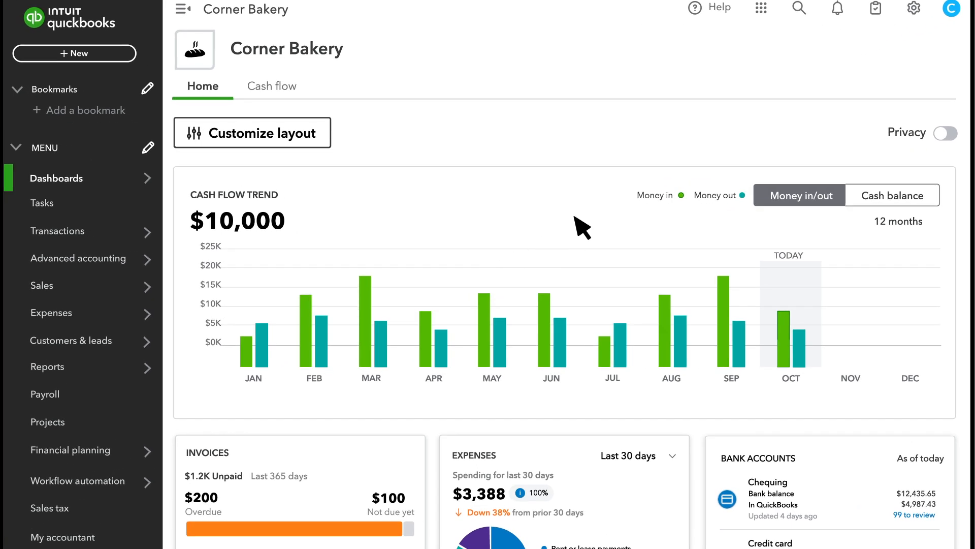
Reach the Custom fields page via the gear menu's Lists section
click(913, 8)
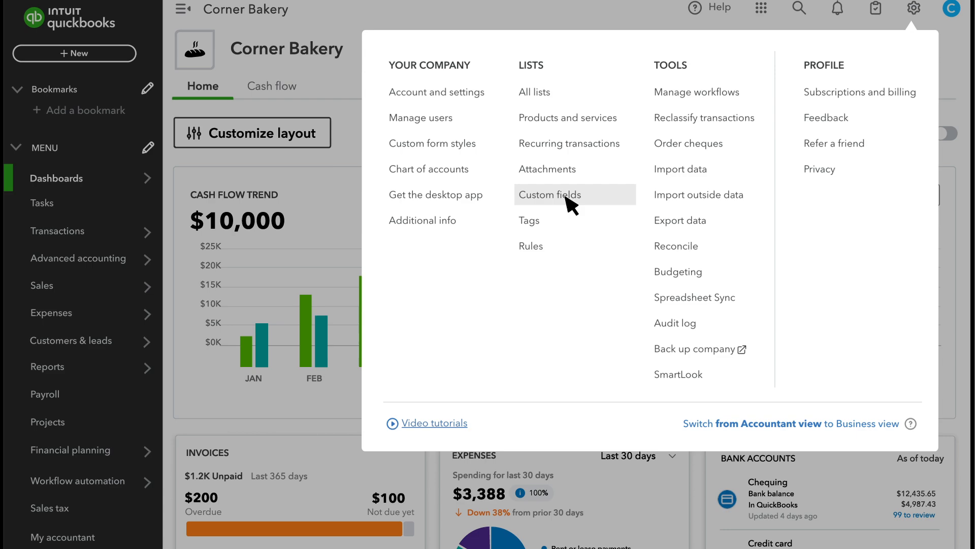
click(549, 195)
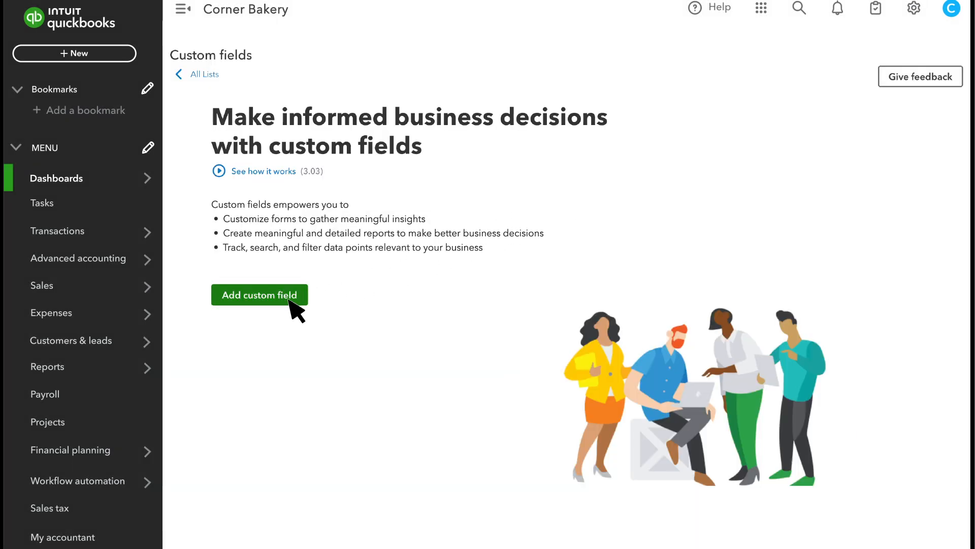
Create a custom field named Sales Rep with the Dropdown list data type
click(259, 294)
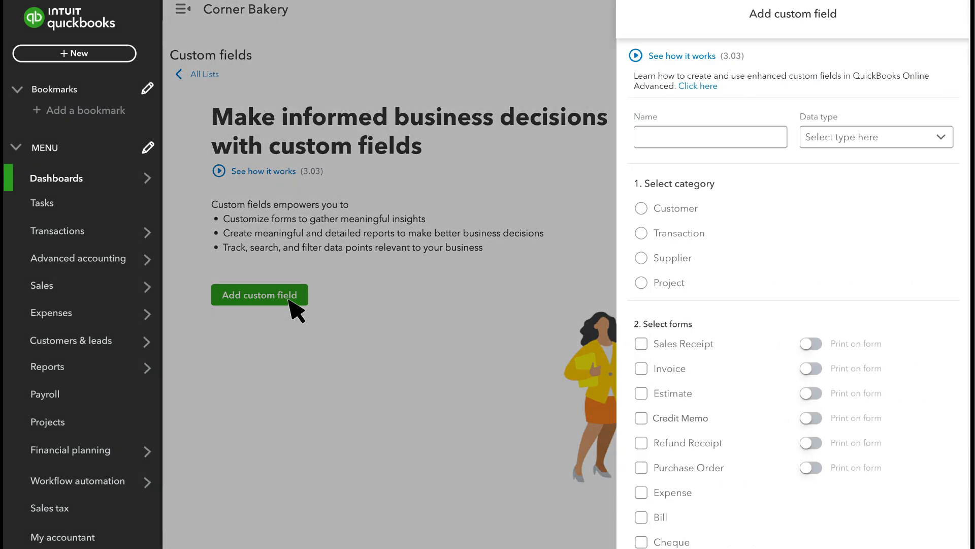
text(Sales Rep)
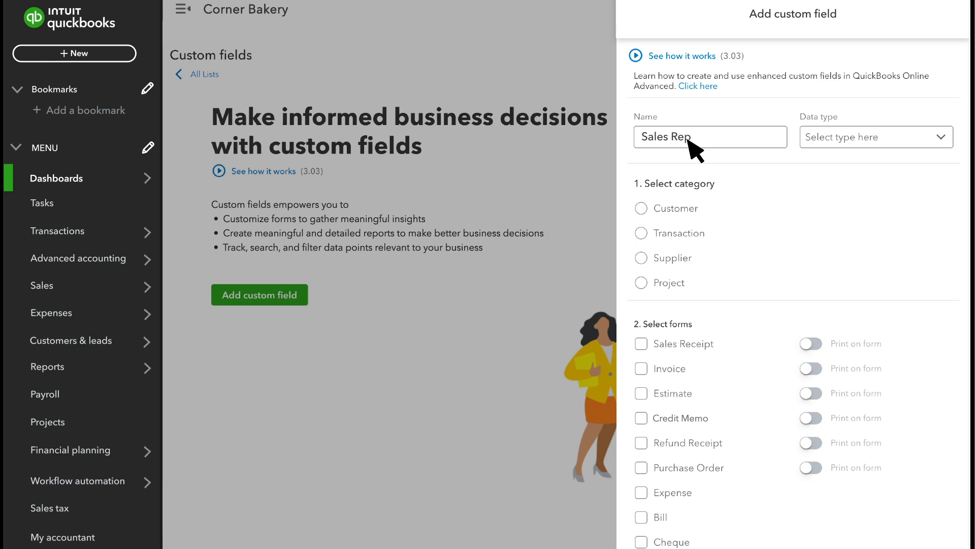
mouse_move(938, 144)
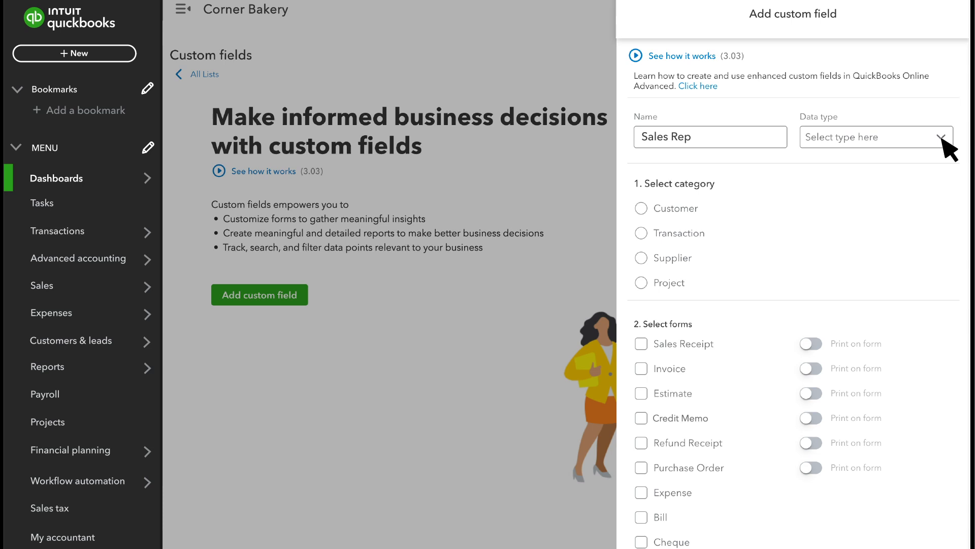
click(871, 137)
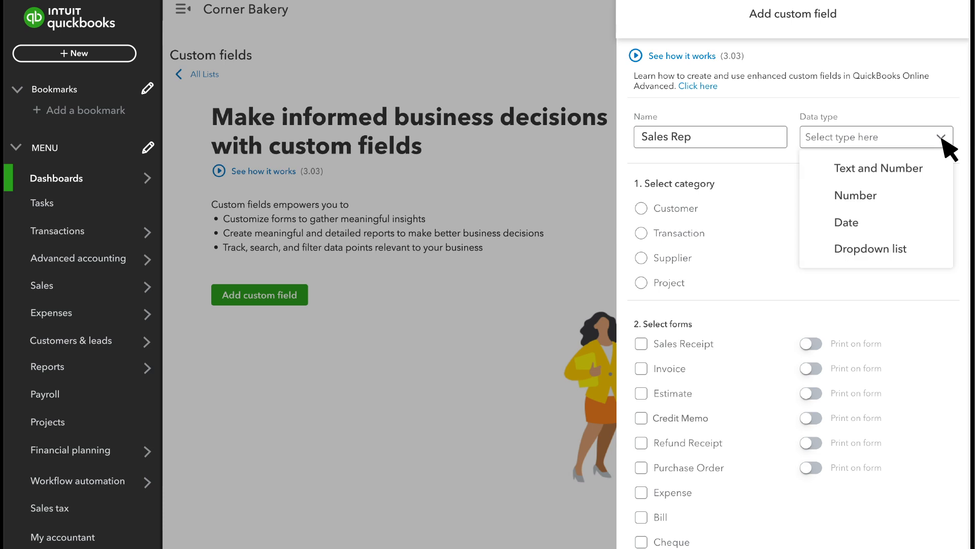
mouse_move(878, 168)
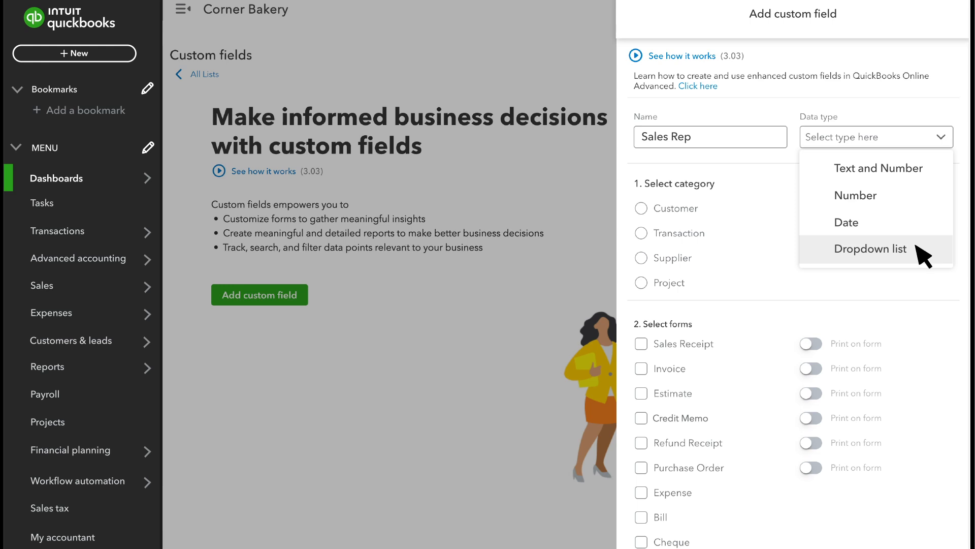
click(870, 249)
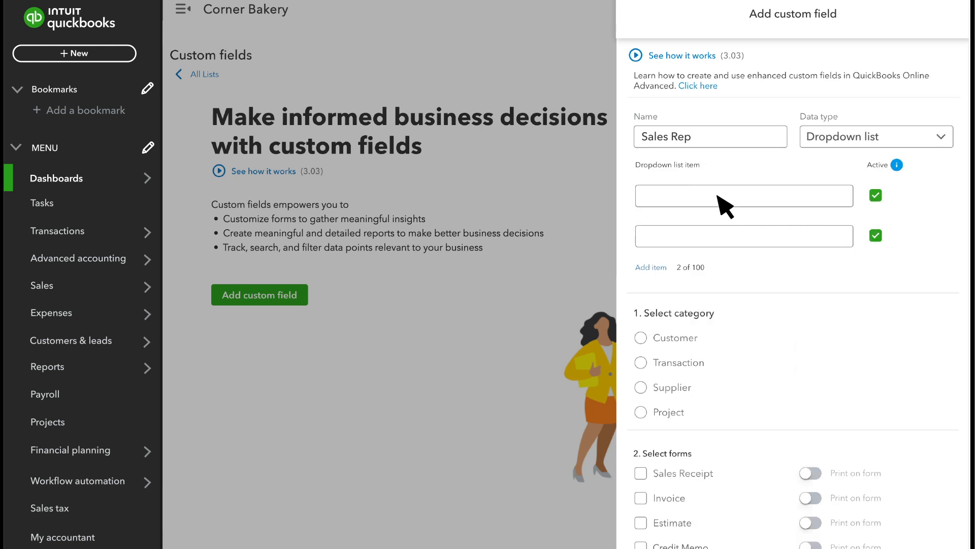
Add list item Brian and make it a Transaction field for sales receipts and invoices
text(Brian)
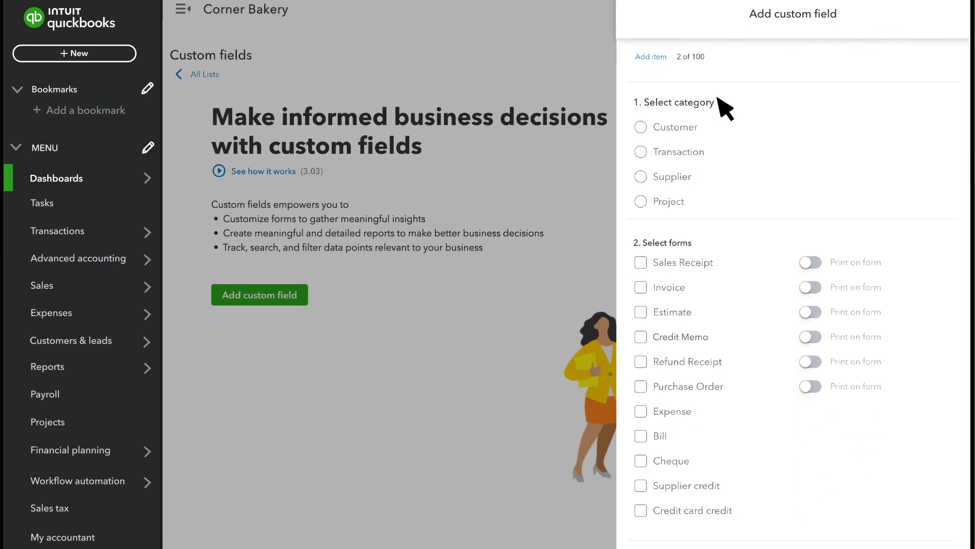
mouse_move(702, 199)
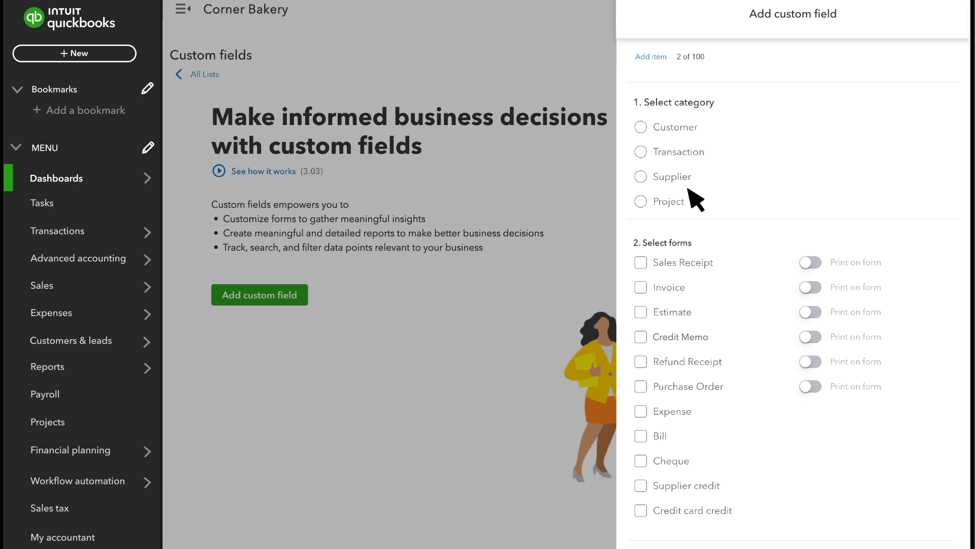
mouse_move(686, 220)
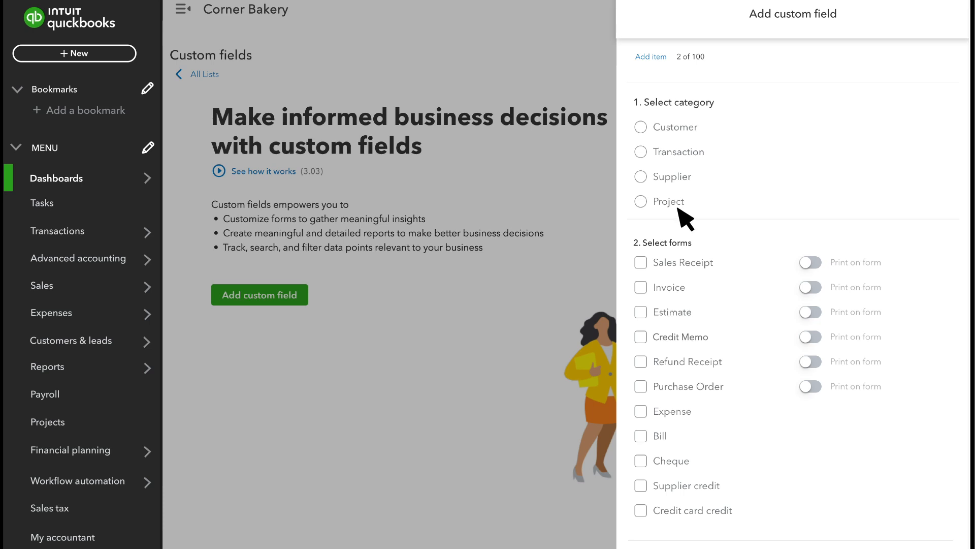
mouse_move(684, 153)
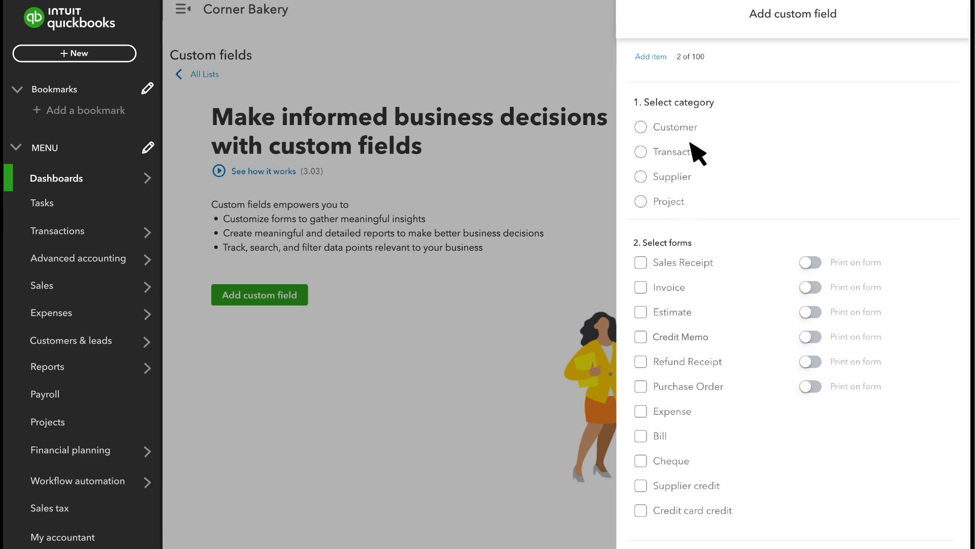
mouse_move(699, 217)
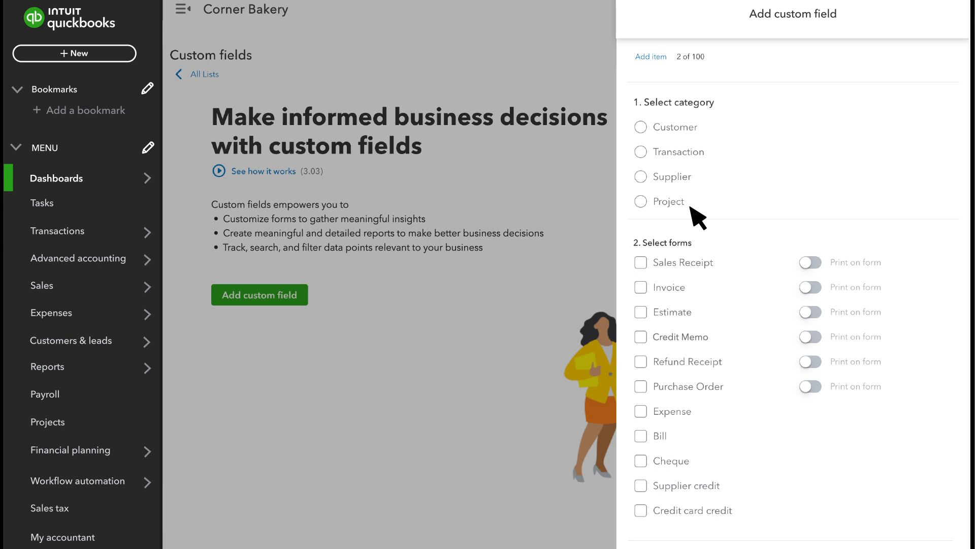
mouse_move(647, 162)
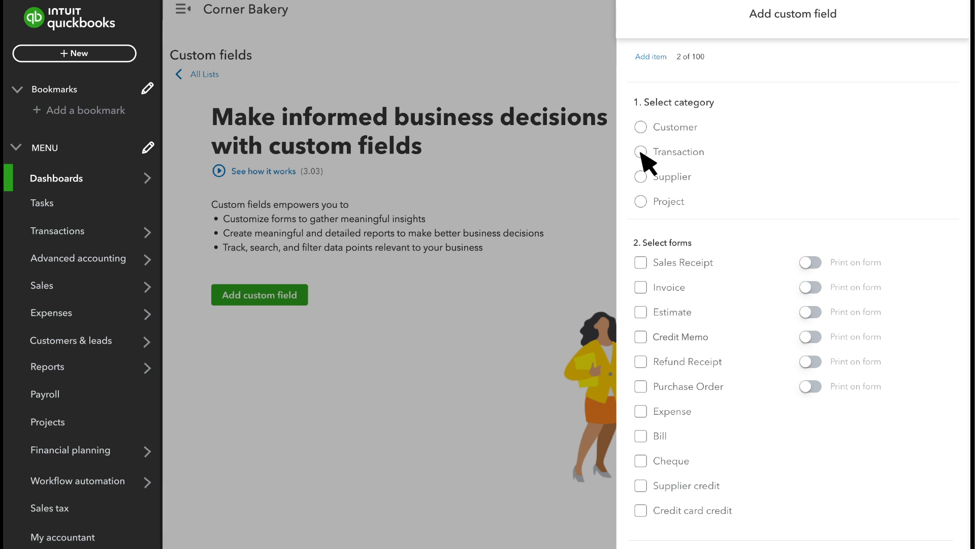
click(641, 151)
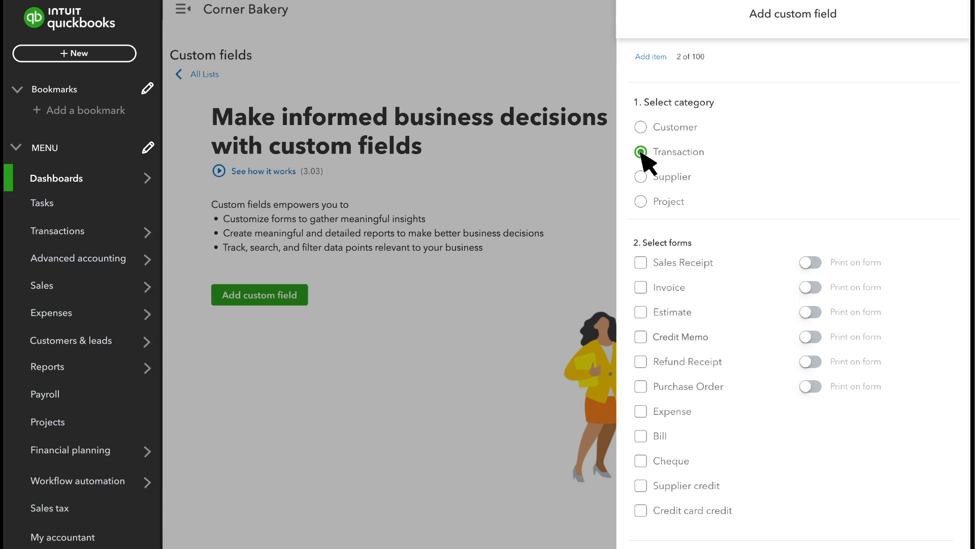
click(640, 262)
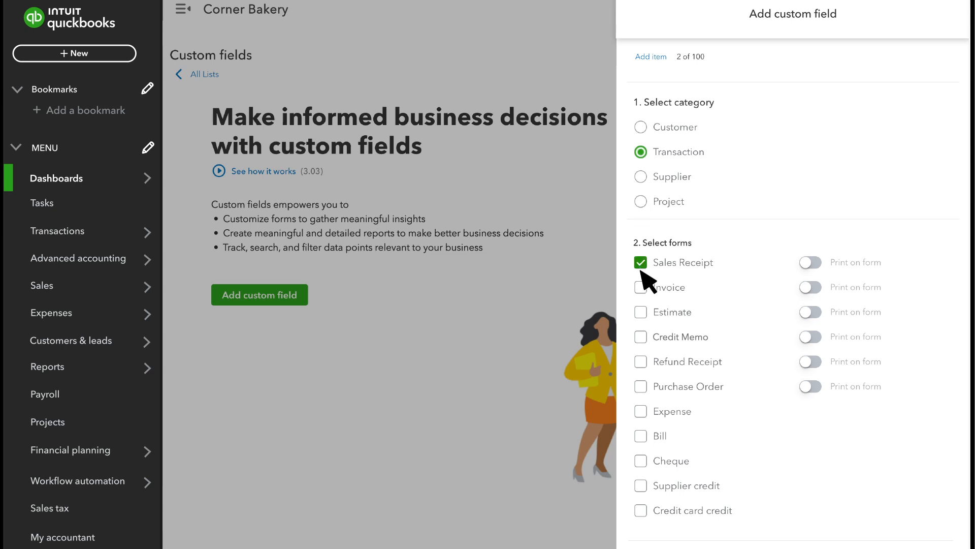
click(640, 286)
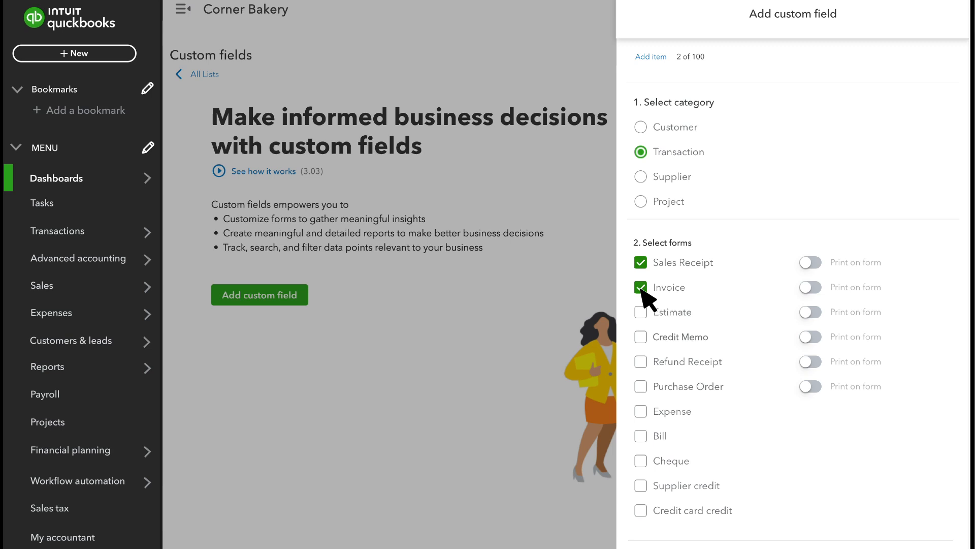
click(641, 287)
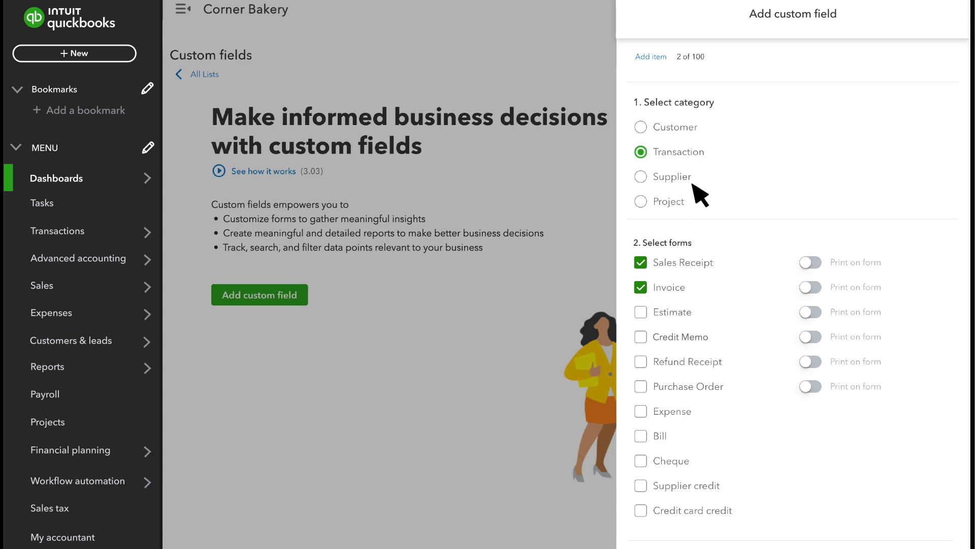
mouse_move(691, 199)
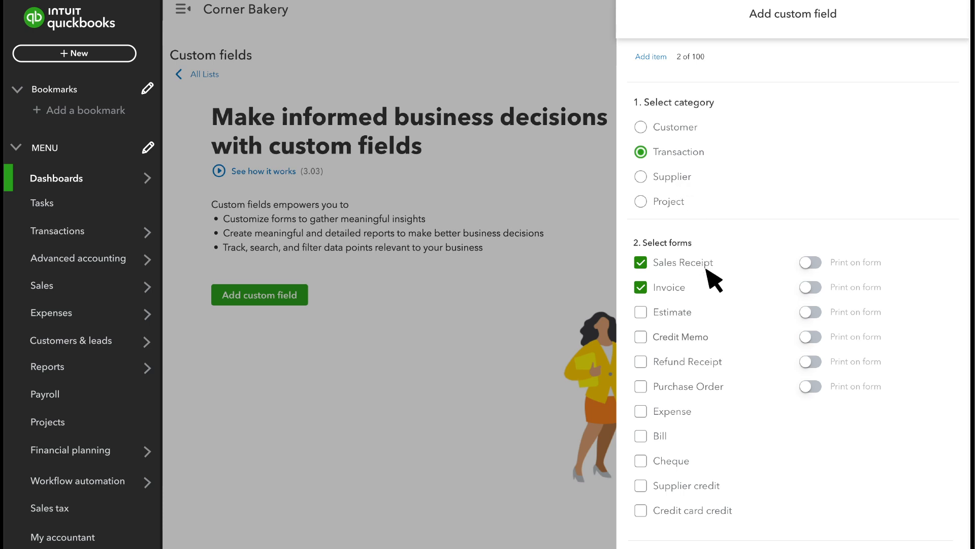
mouse_move(694, 303)
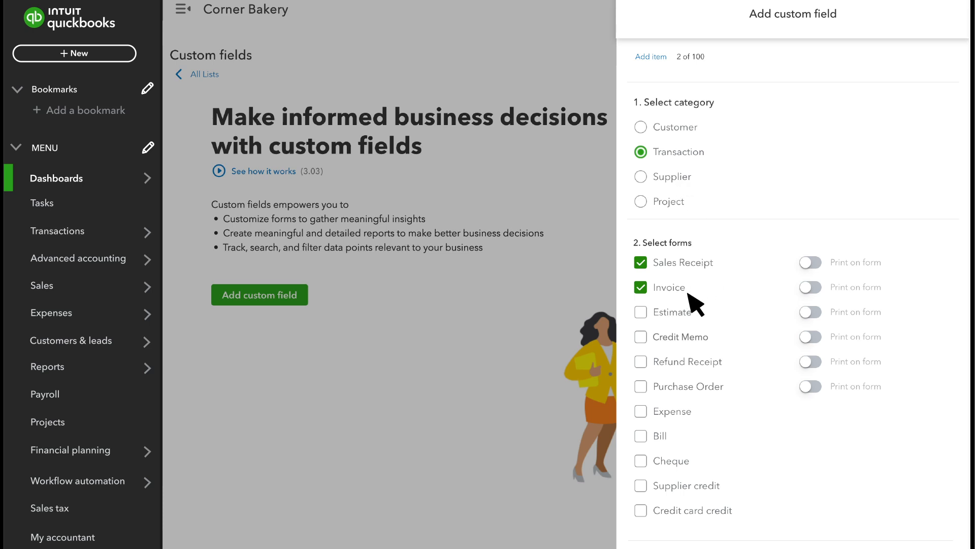
mouse_move(809, 261)
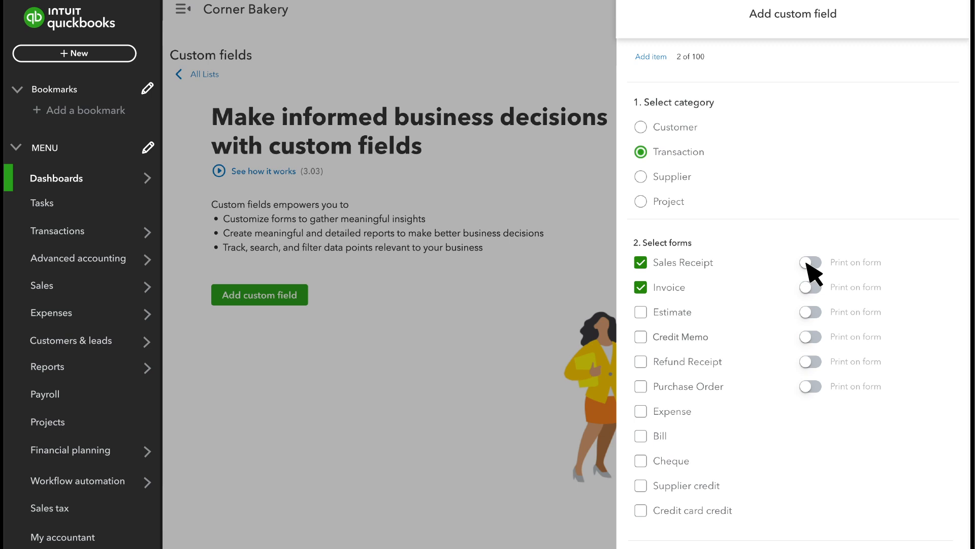
Enable Print on form for both sales receipts and invoices
click(809, 262)
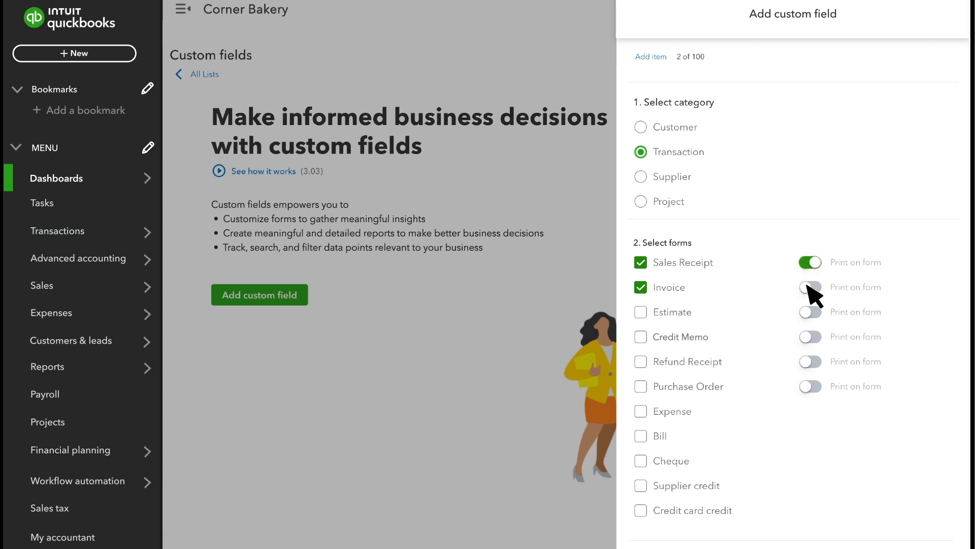
click(810, 286)
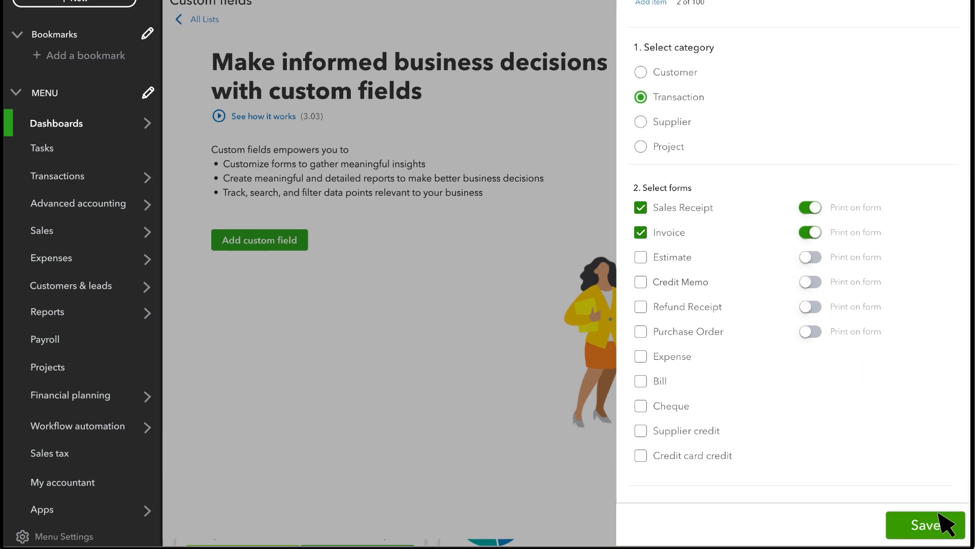
Save the Sales Rep custom field to the Custom fields list
click(925, 524)
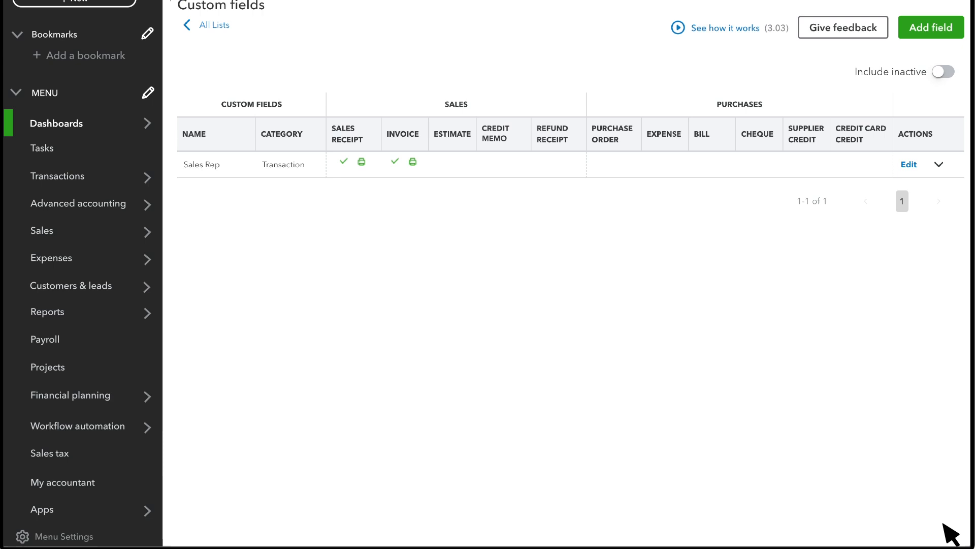
mouse_move(227, 187)
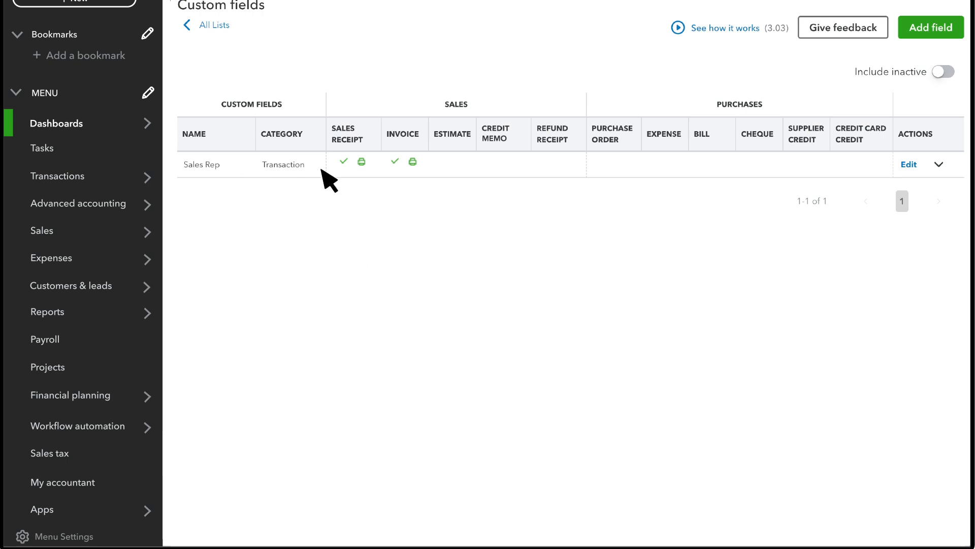
mouse_move(352, 177)
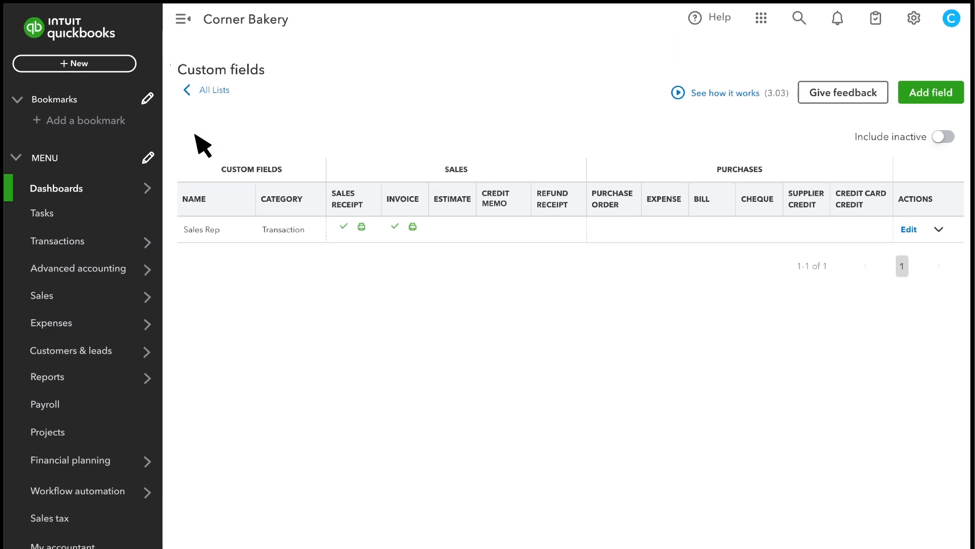
Start a new invoice for The Brosnan Club and choose Brian as Sales Rep
click(74, 63)
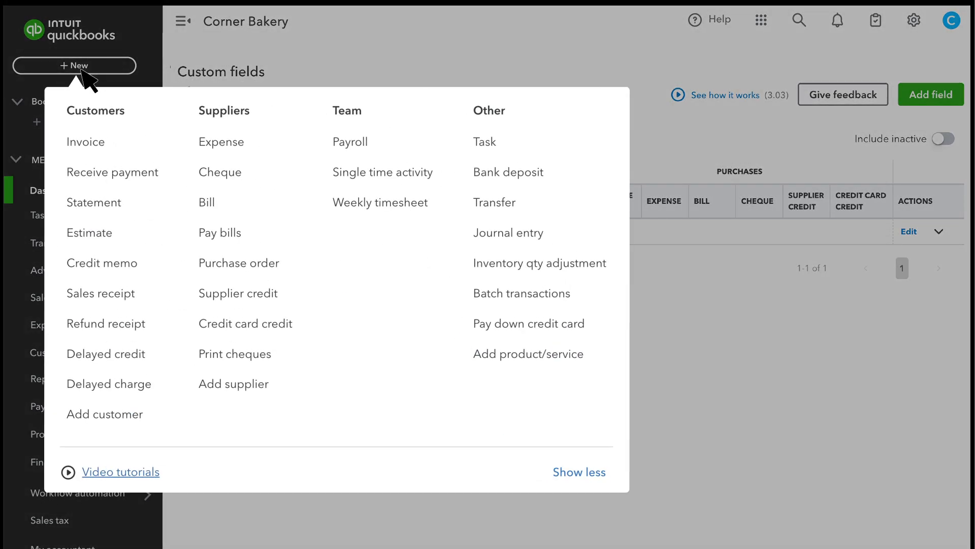
click(86, 142)
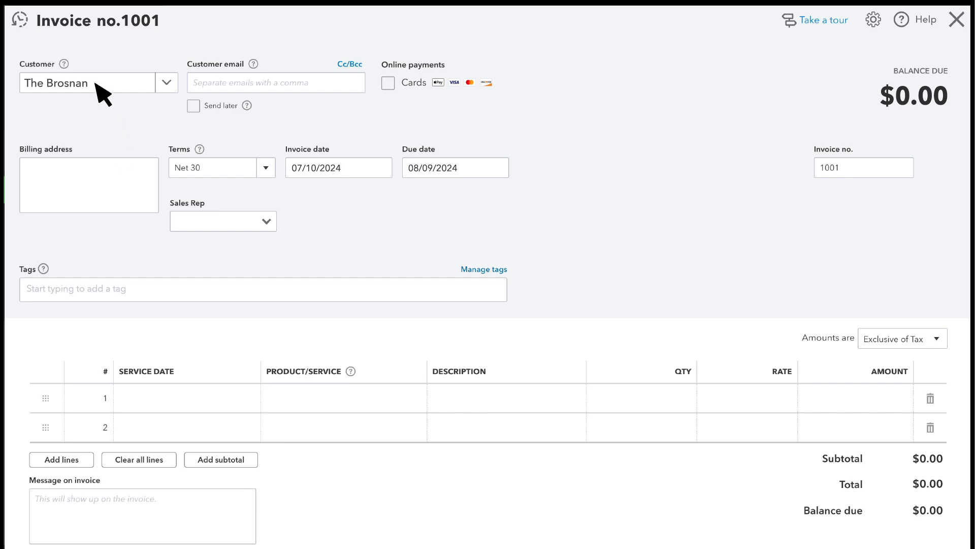
click(87, 82)
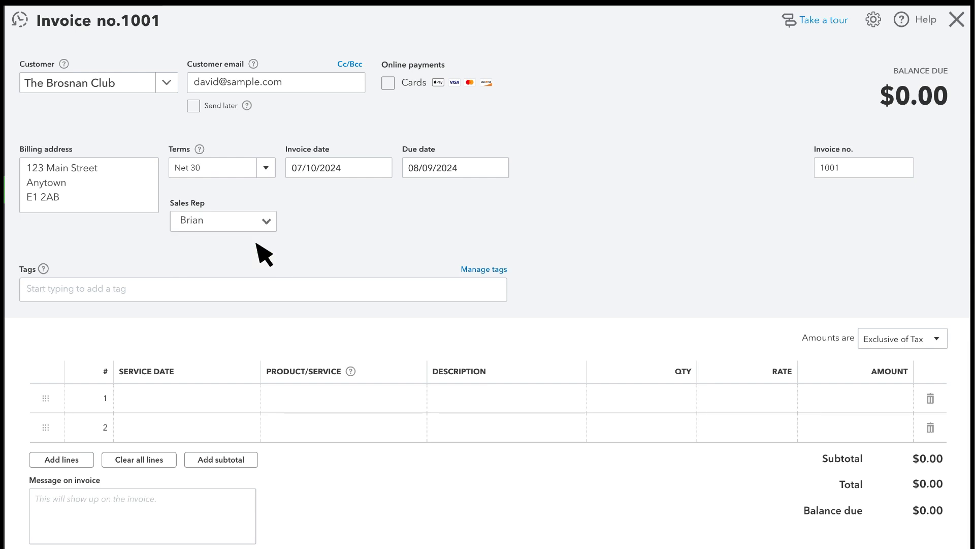
scroll(down, 3)
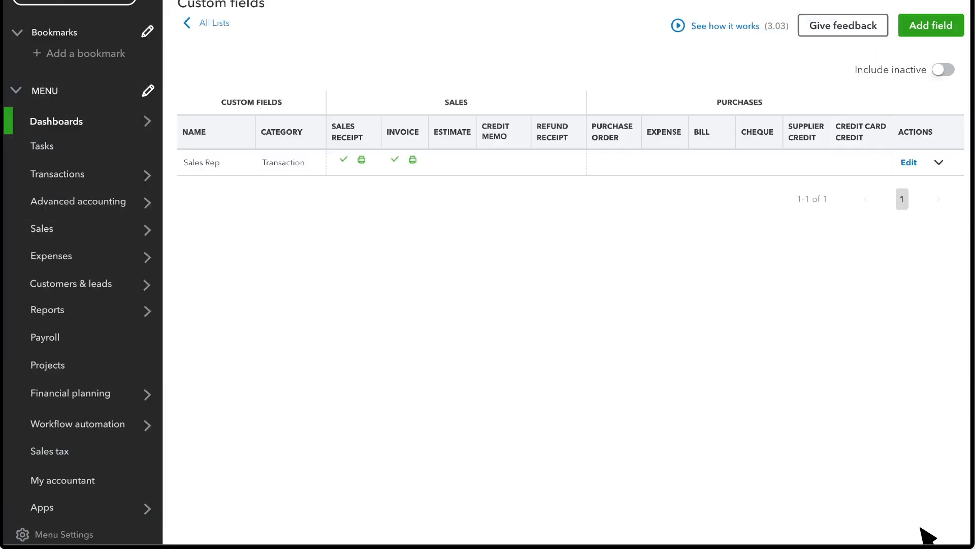
mouse_move(609, 454)
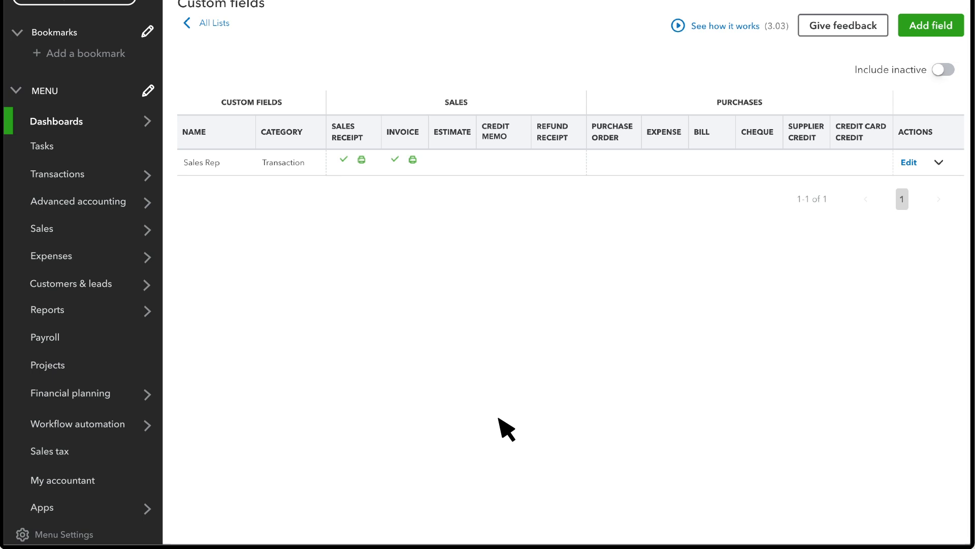
mouse_move(48, 310)
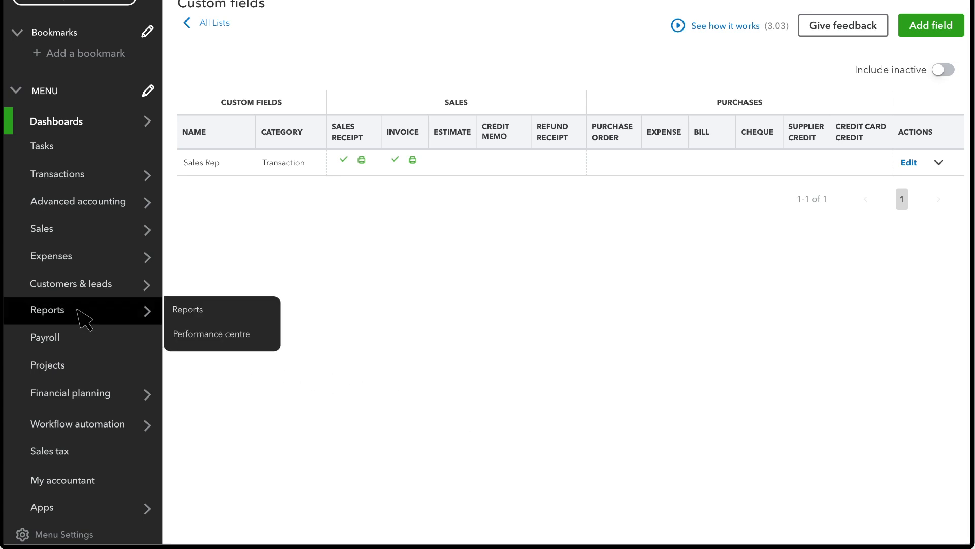
Find and open the Sales by Customer Detail report by searching 'Sales by'
click(187, 309)
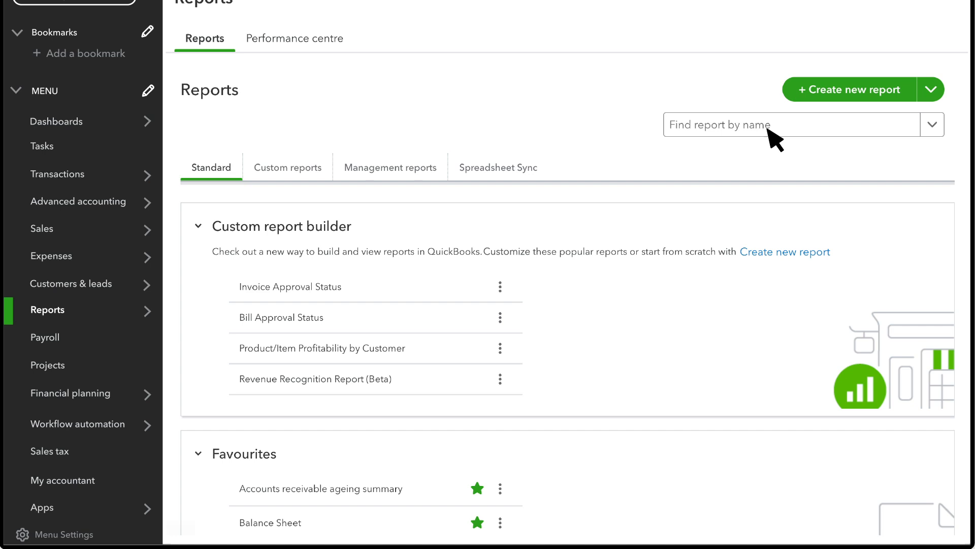
text(Sales by)
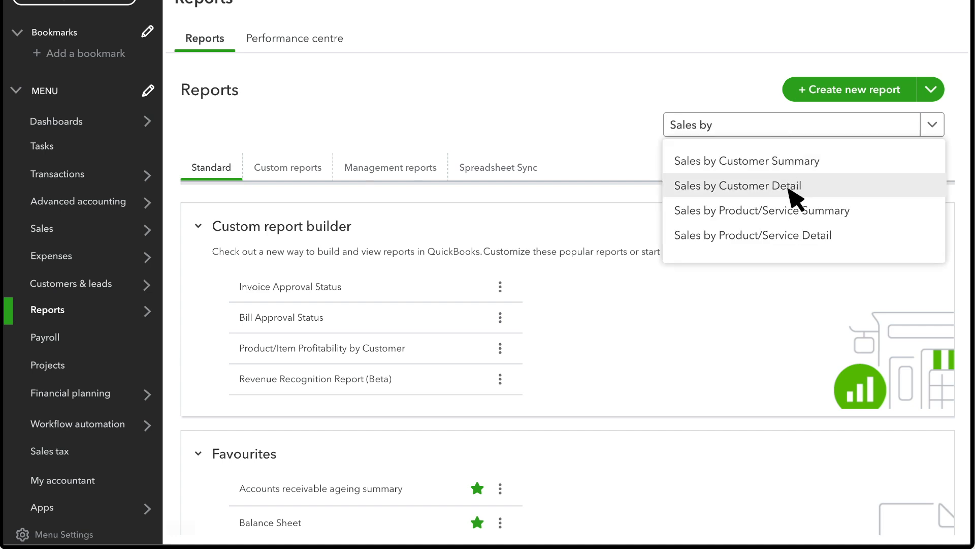
click(736, 184)
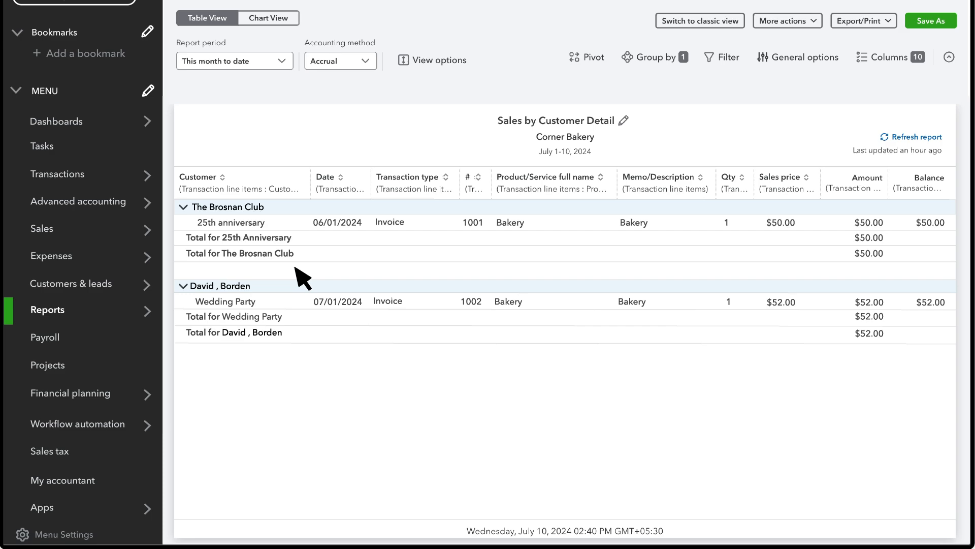
mouse_move(413, 214)
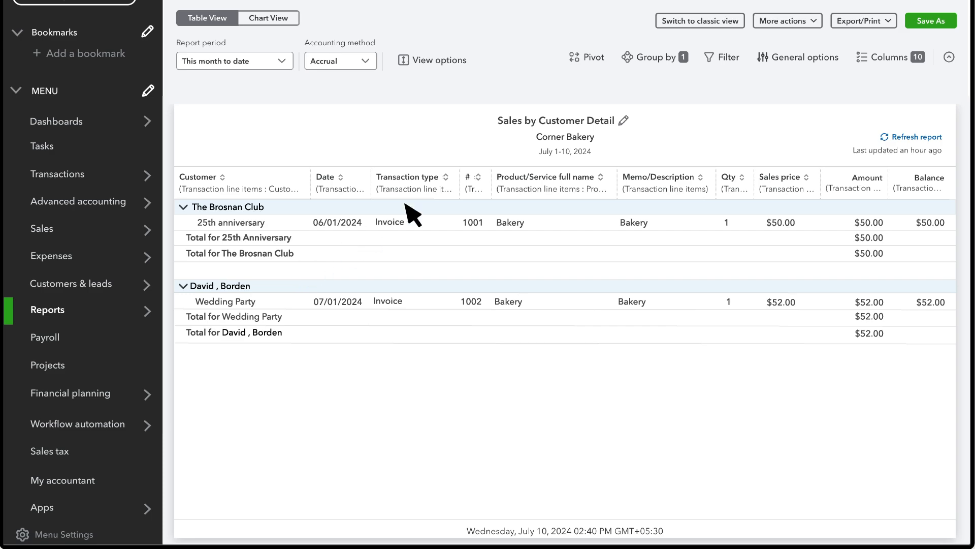
Group the report by Sales Rep, separating Brian's and Charles's invoices
click(653, 57)
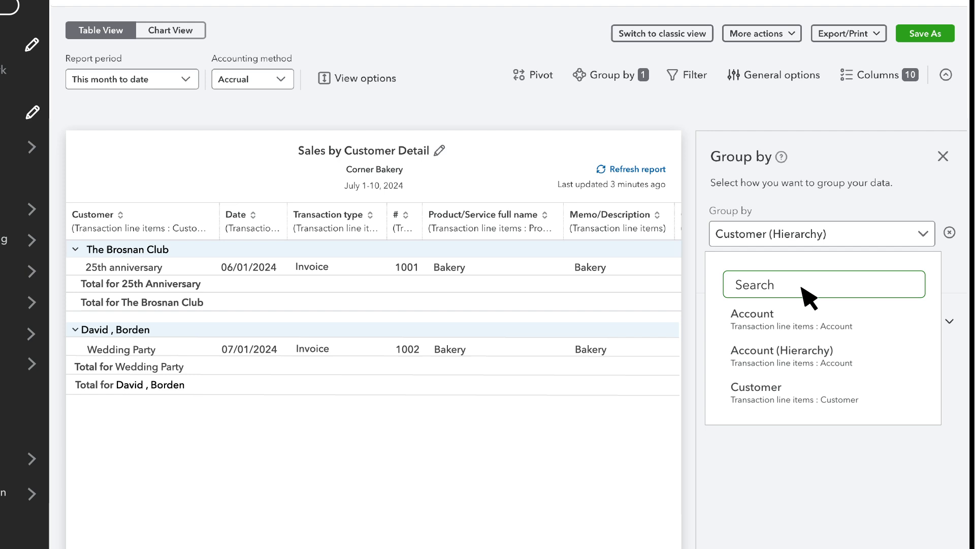
text(Sales)
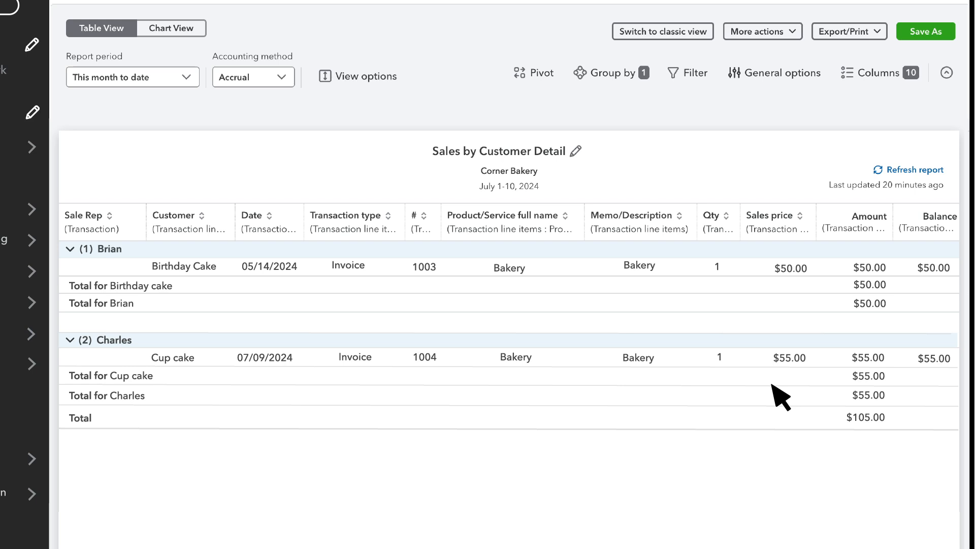
mouse_move(822, 303)
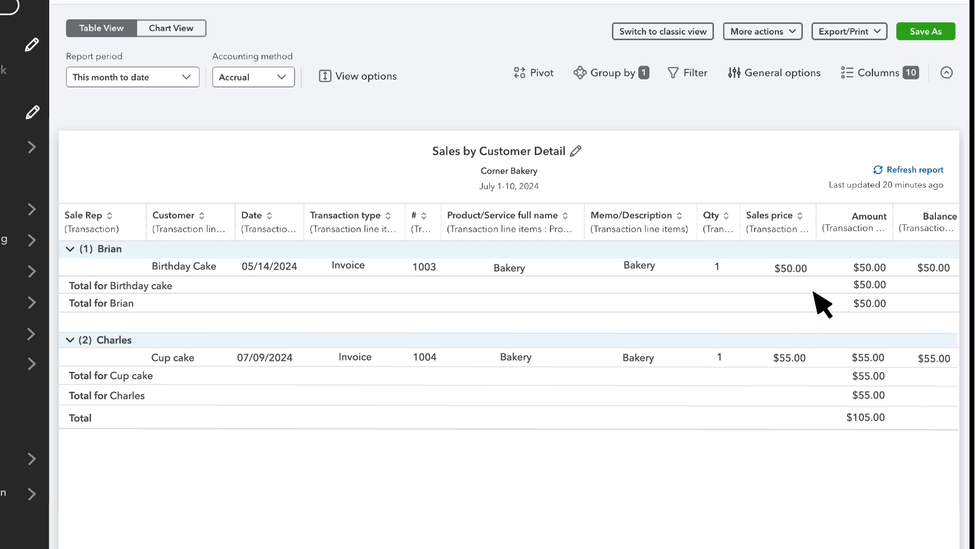